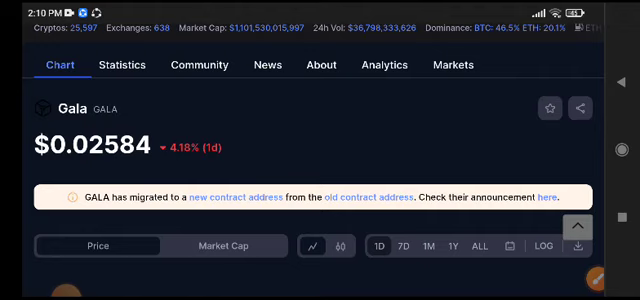
{"action": "scroll", "scroll_direction": "down", "scroll_amount": 3}
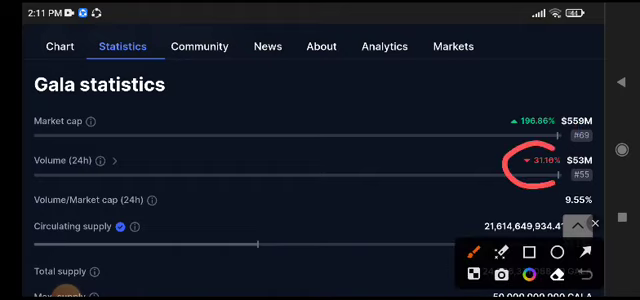
{"action": "scroll", "scroll_direction": "up", "scroll_amount": 3}
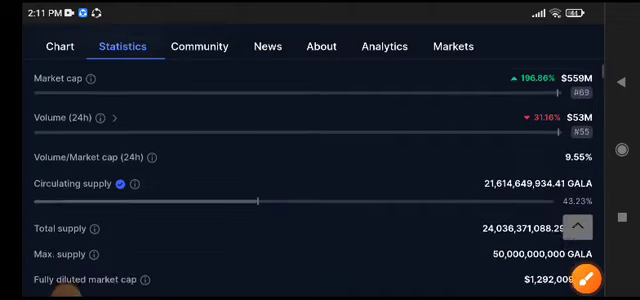
{"action": "scroll", "scroll_direction": "down", "scroll_amount": 3}
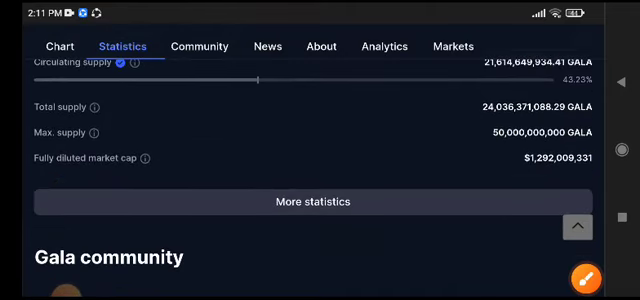